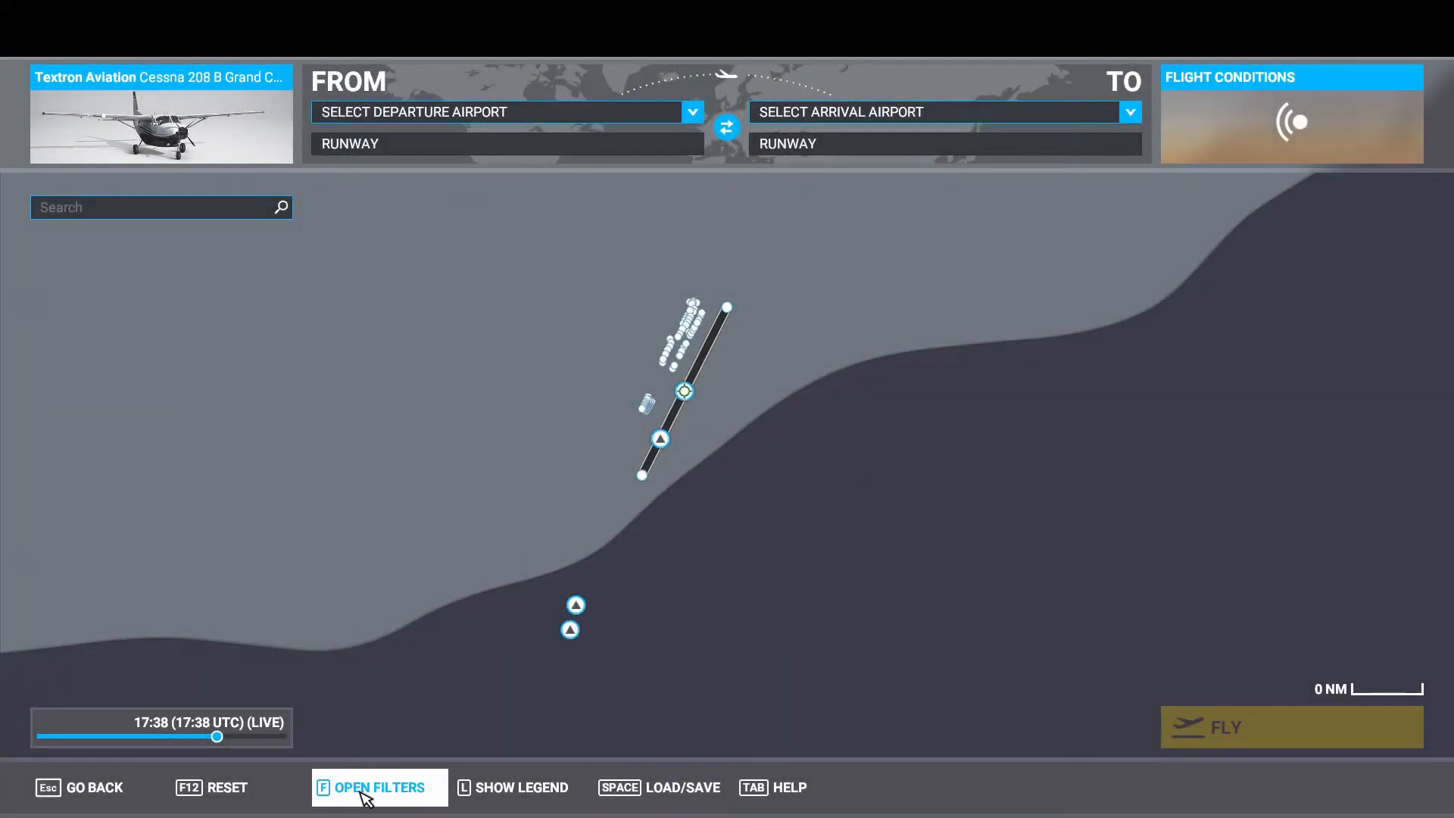
# Step: Enable the Navaids filter so navaids show on the world map
pyautogui.click(377, 788)
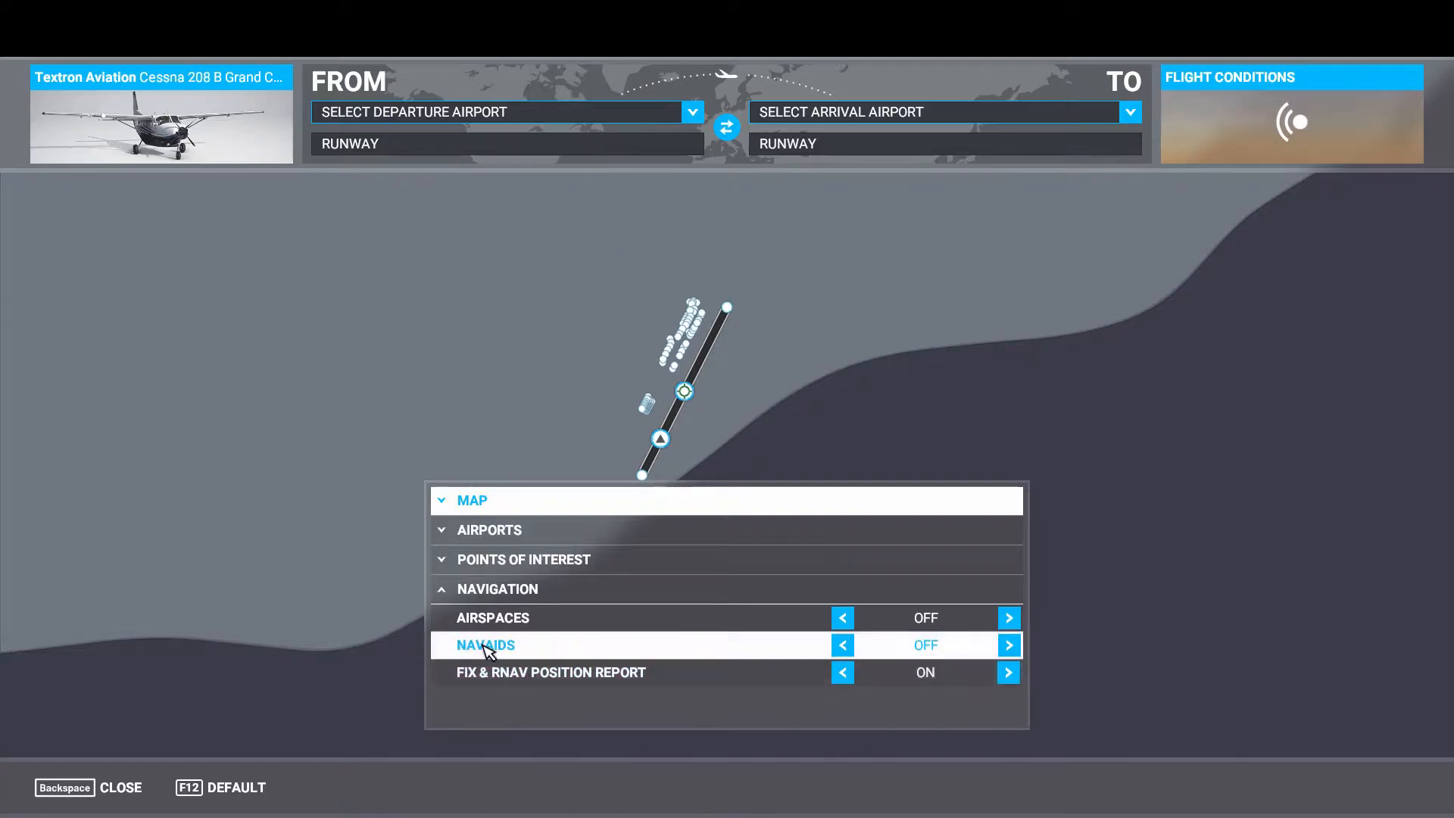
pyautogui.click(1009, 645)
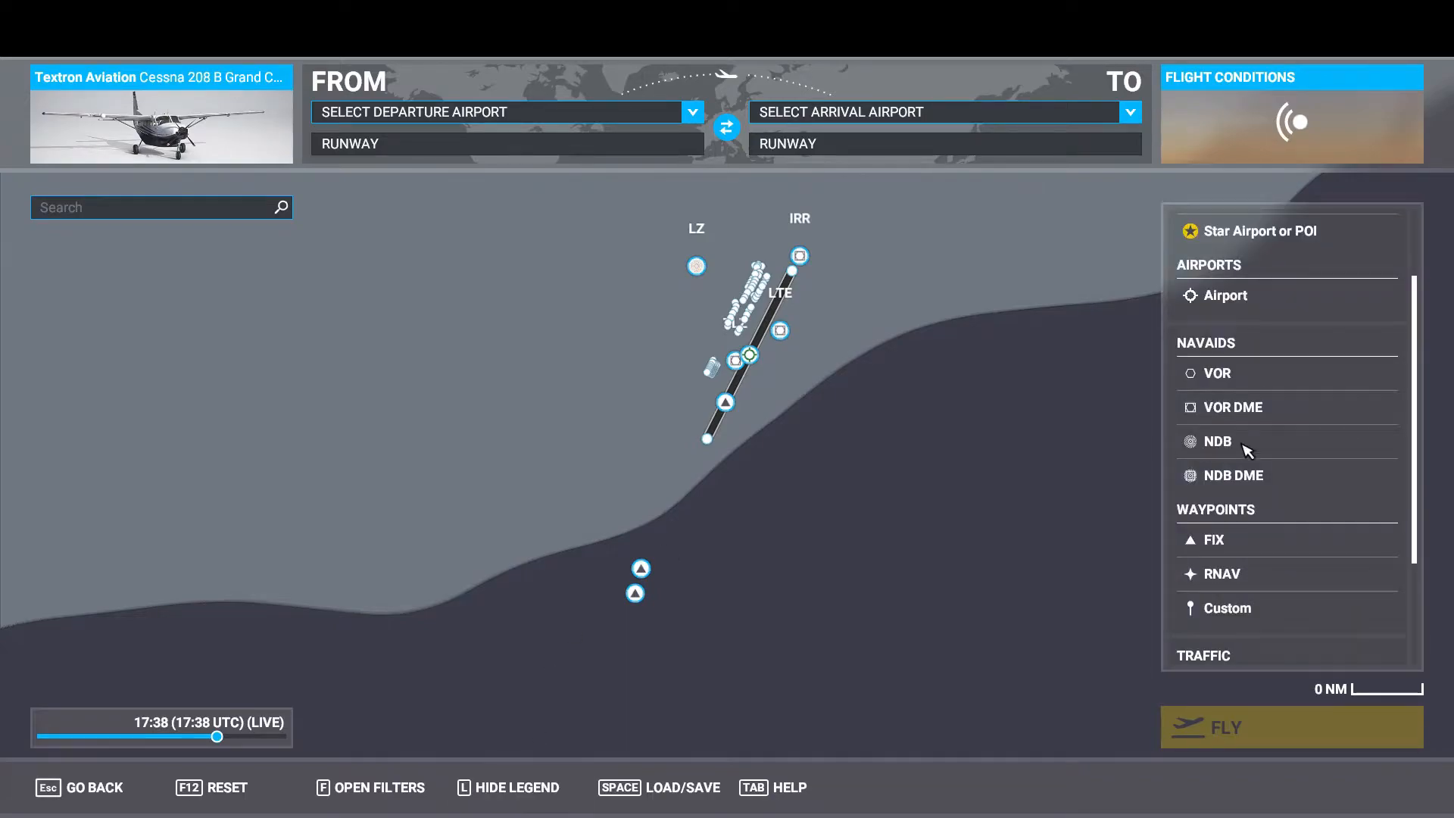
pyautogui.moveTo(1262, 466)
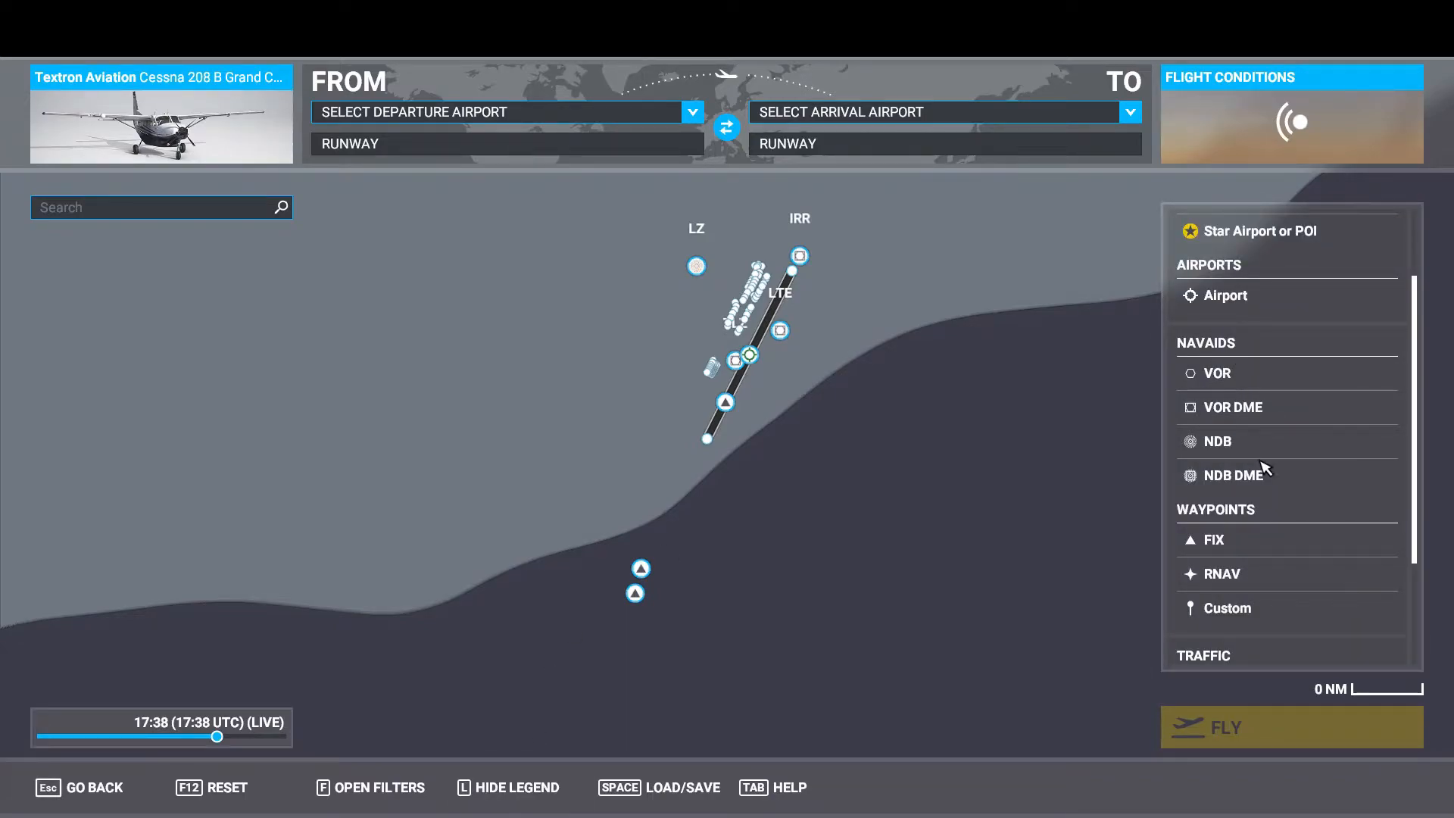
pyautogui.moveTo(1247, 424)
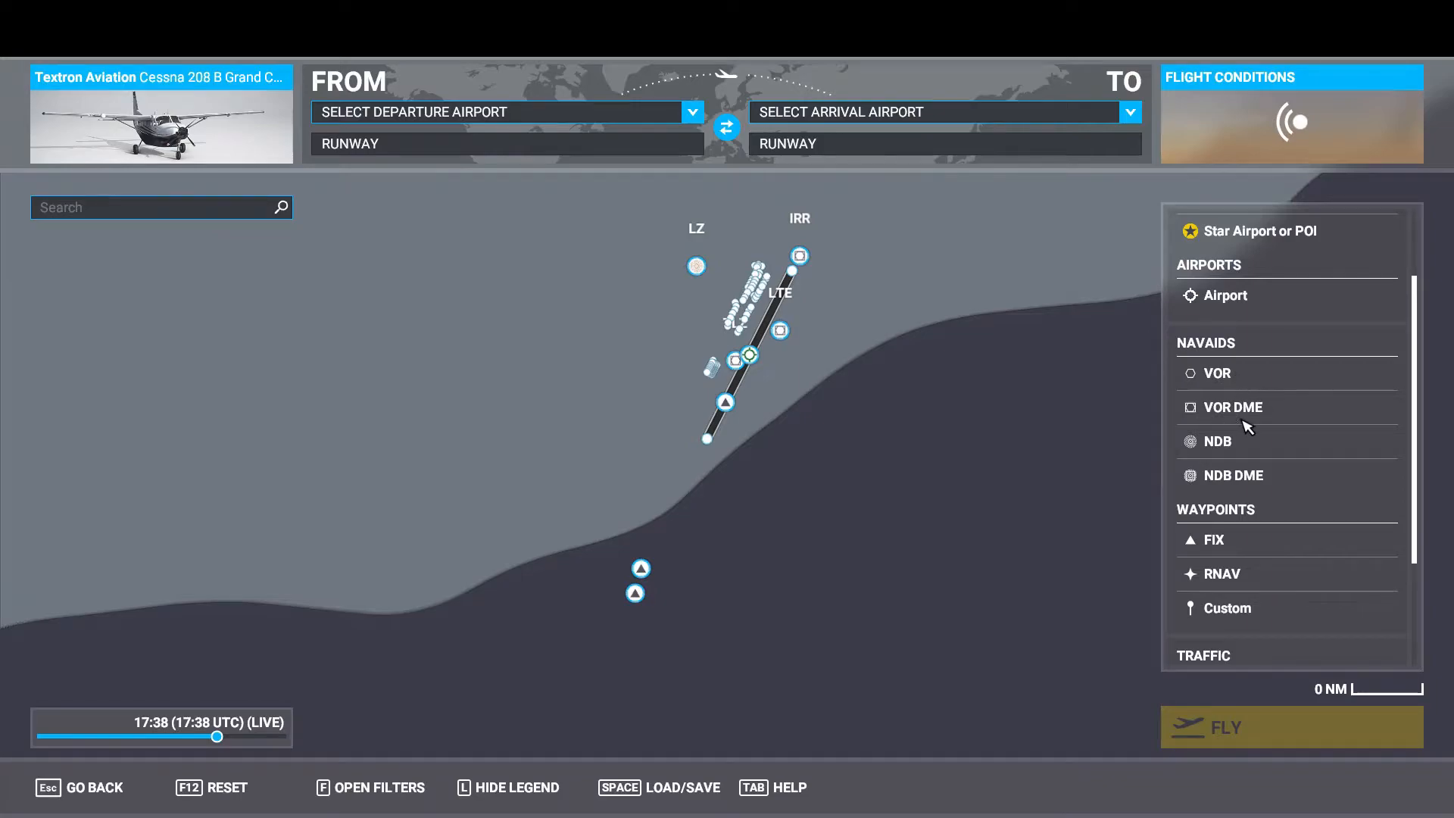
pyautogui.moveTo(1257, 463)
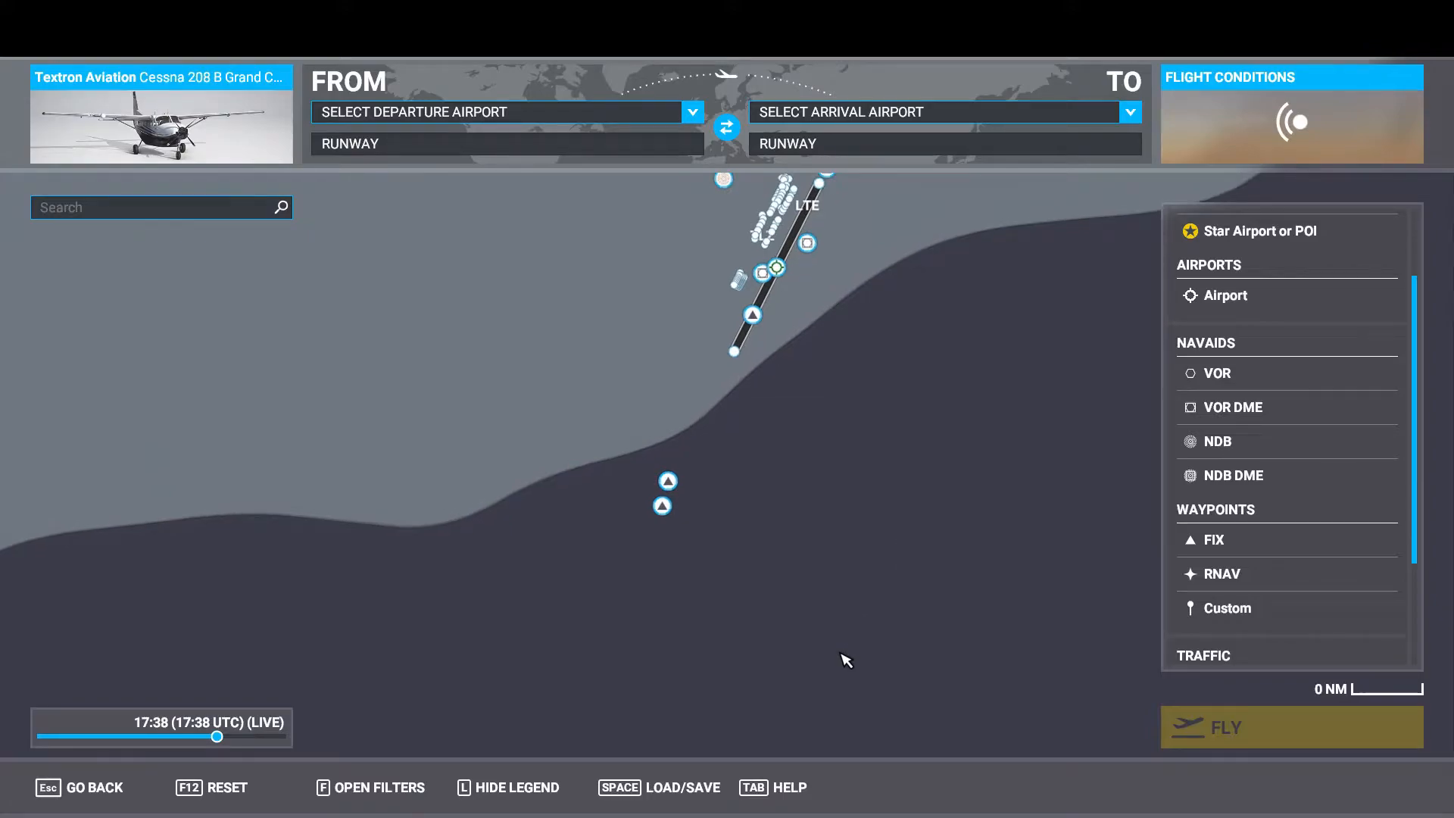
pyautogui.moveTo(850, 647)
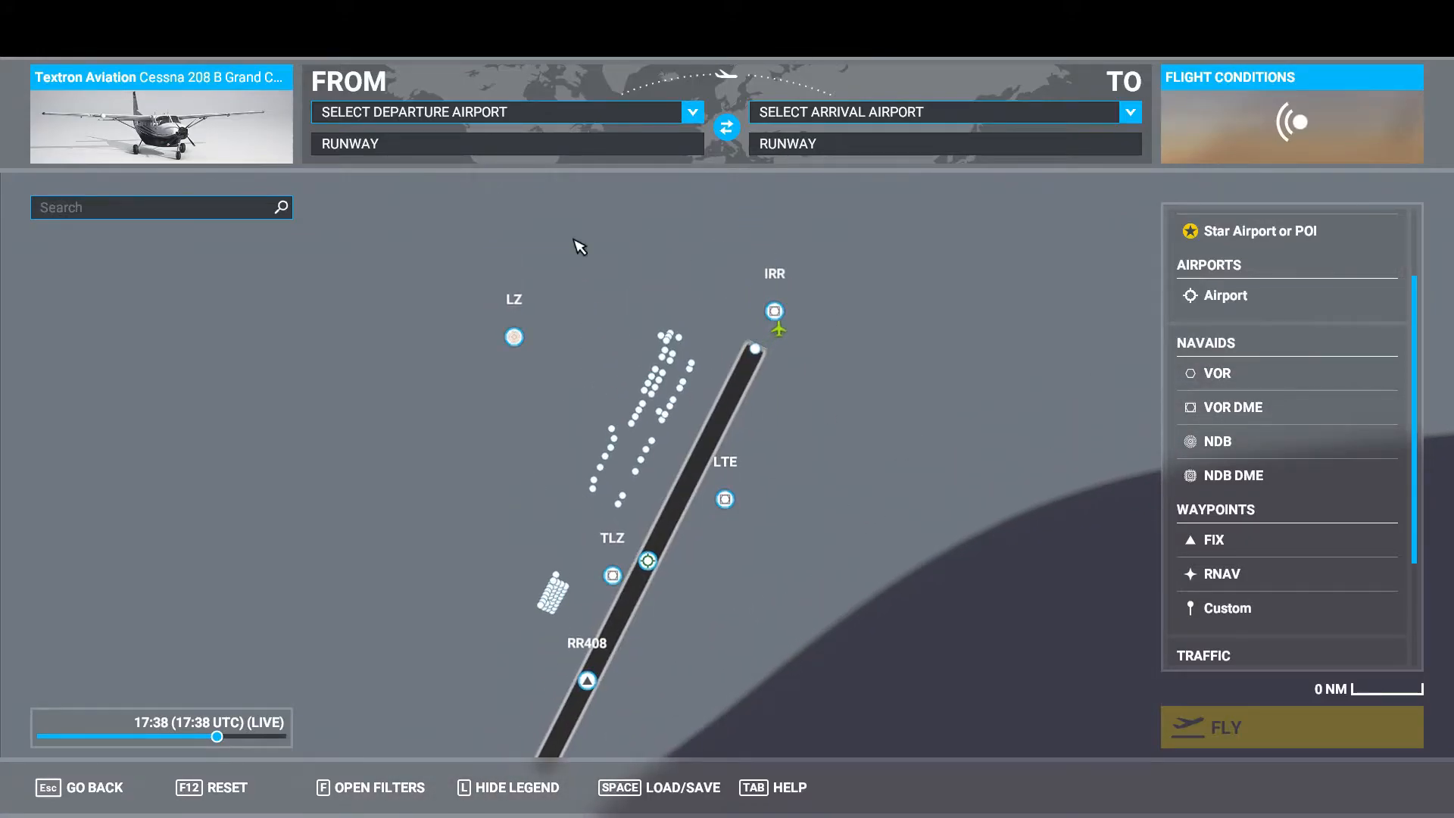
pyautogui.moveTo(615, 498)
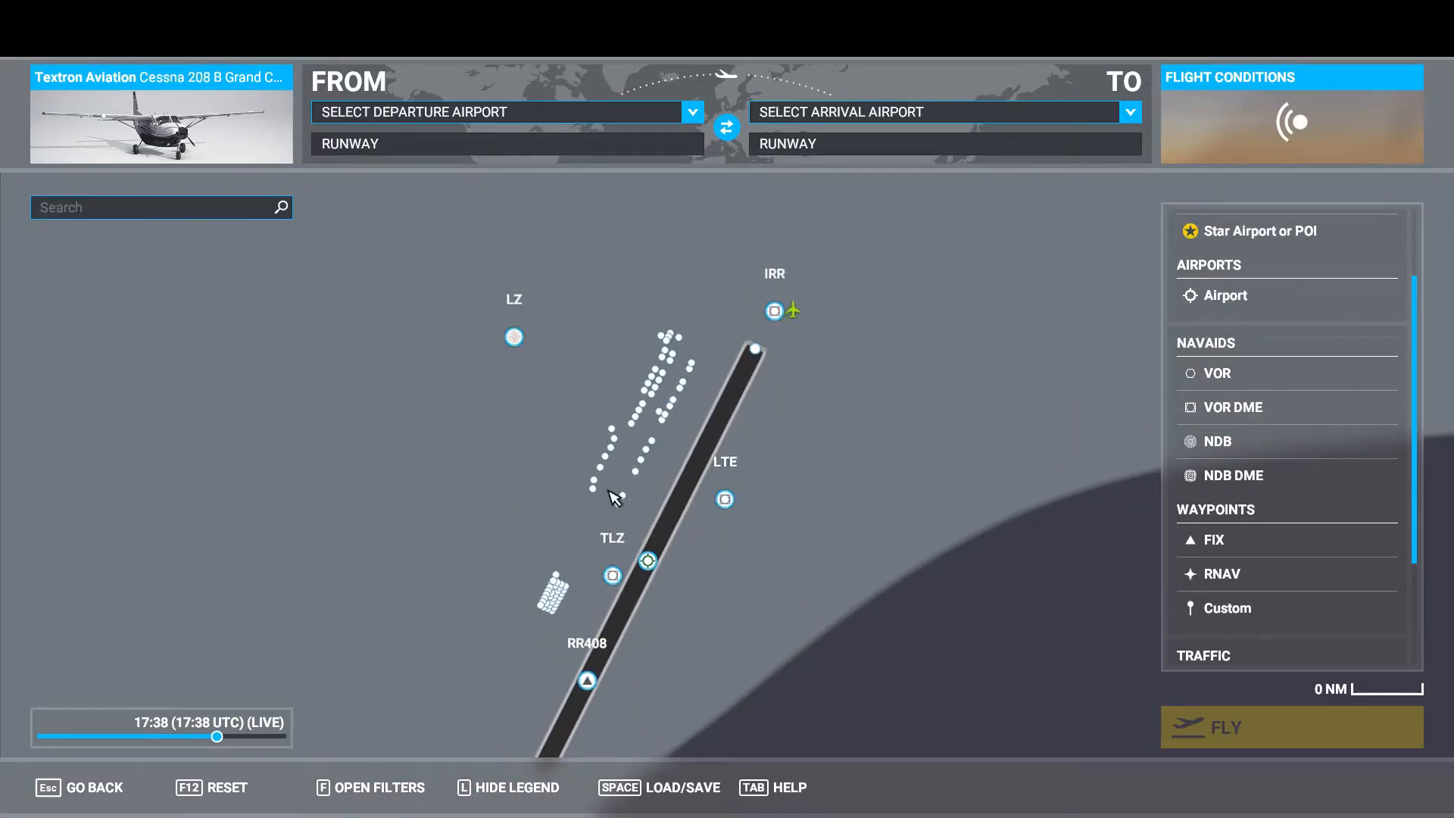
pyautogui.click(513, 336)
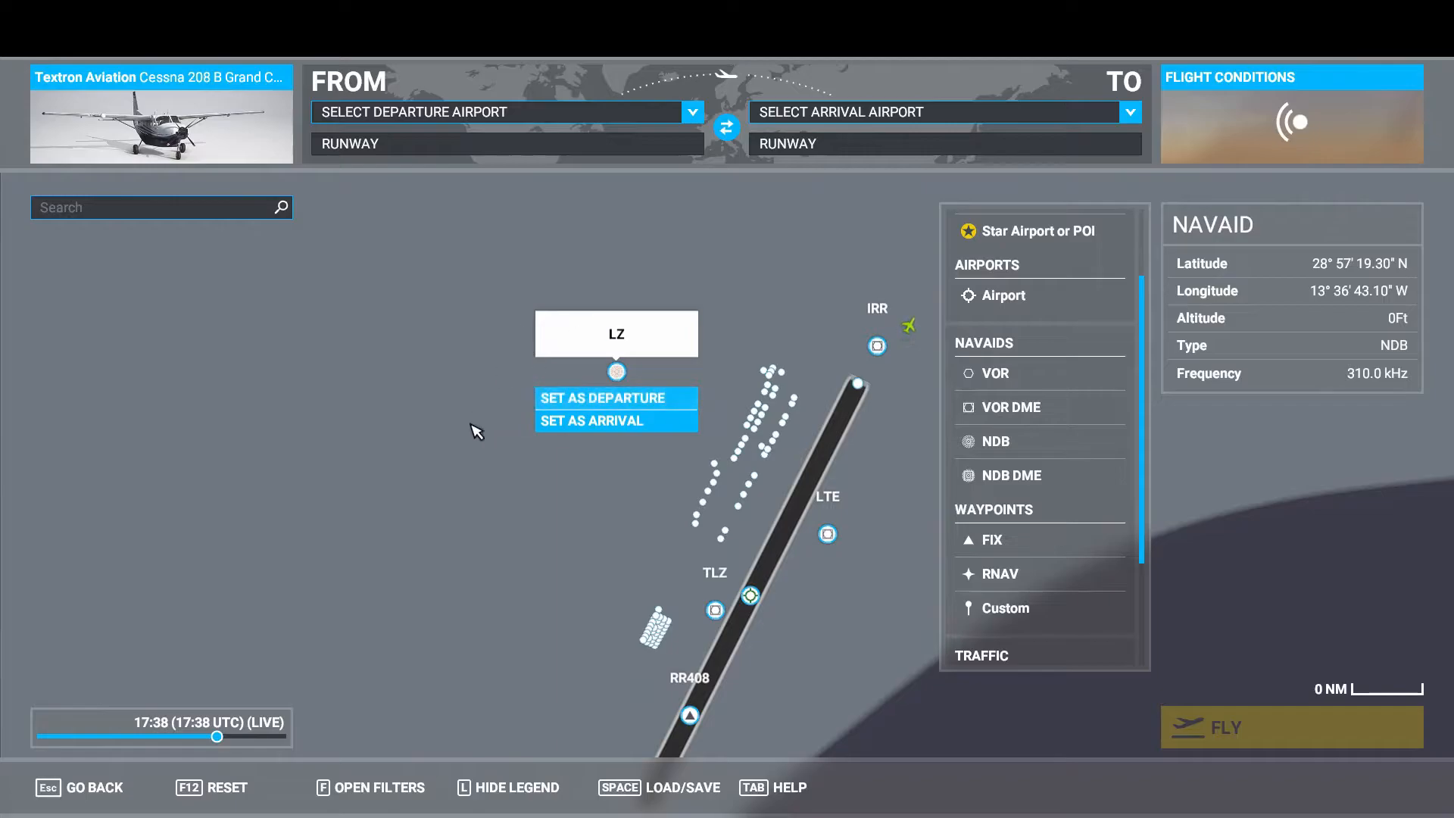
pyautogui.moveTo(912, 532)
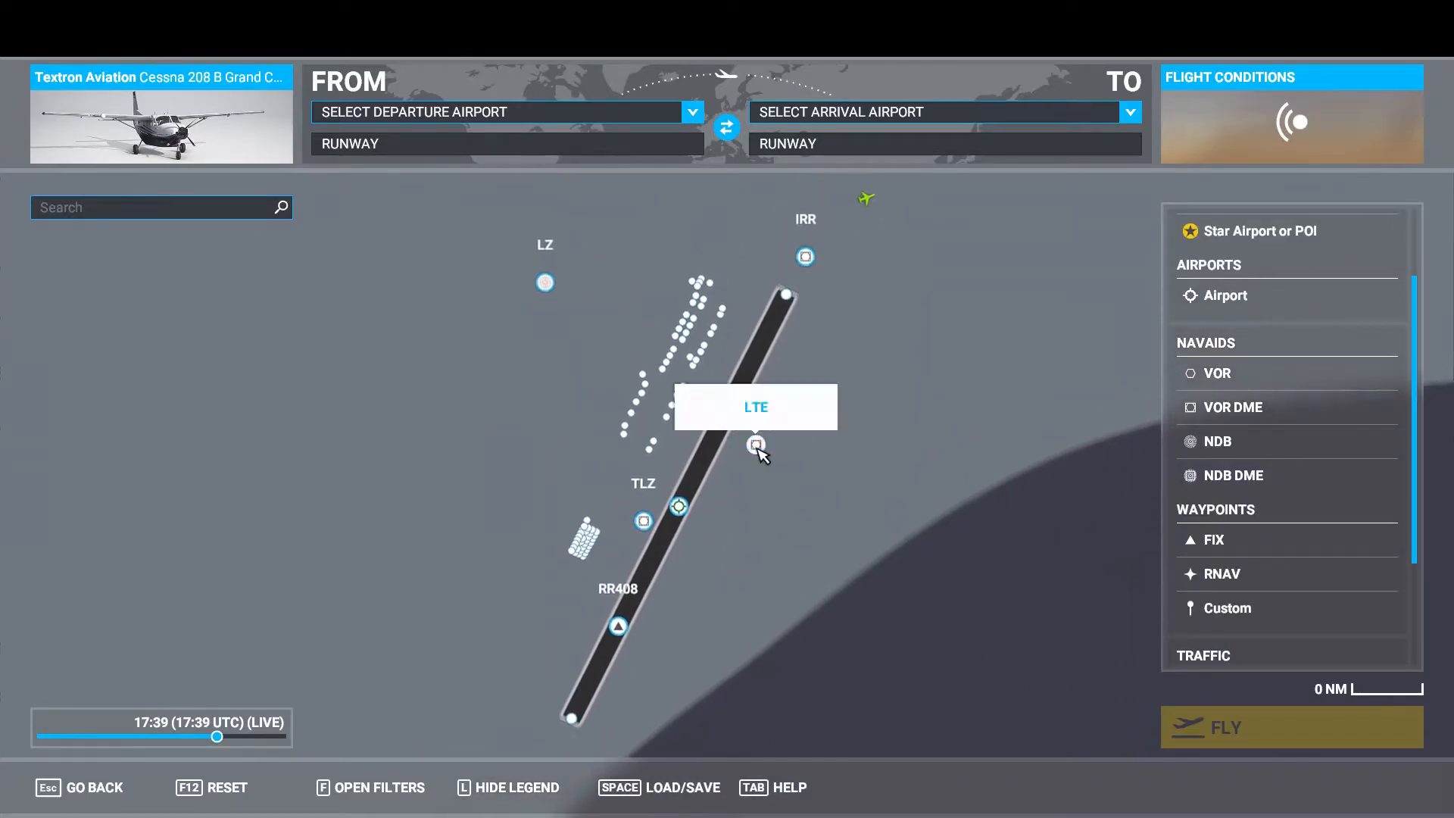
pyautogui.click(754, 443)
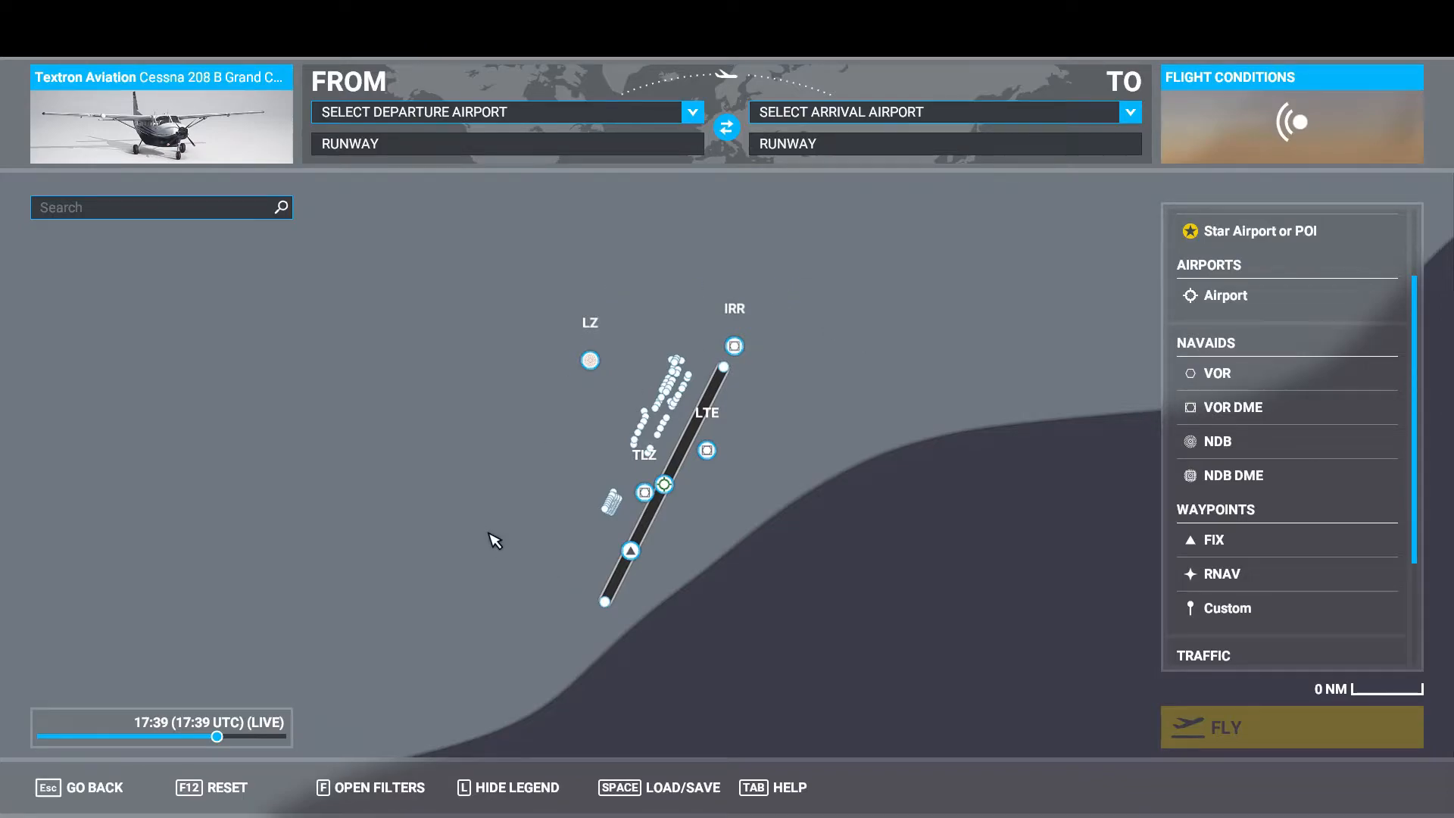
pyautogui.moveTo(449, 468)
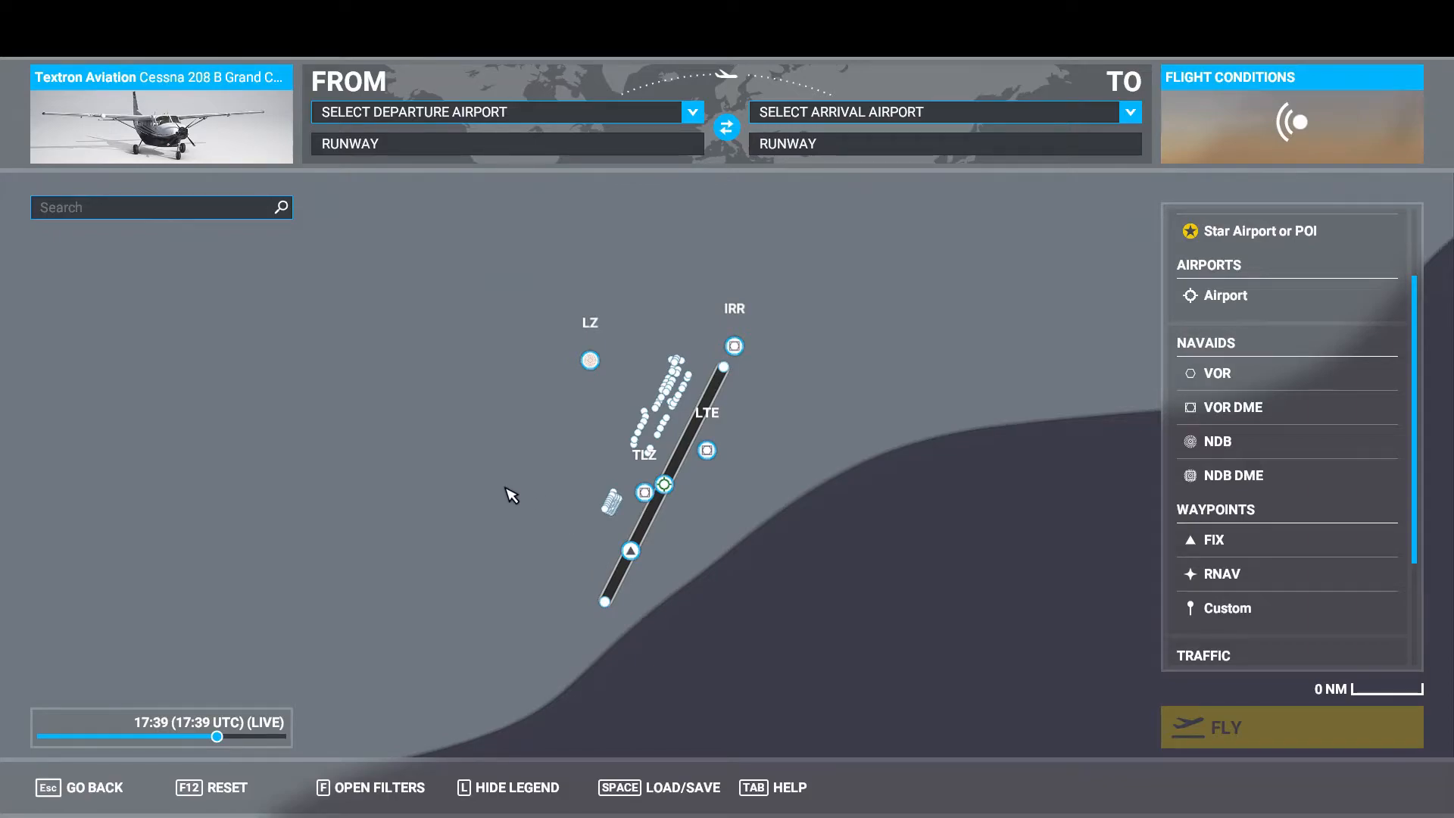
pyautogui.moveTo(680, 610)
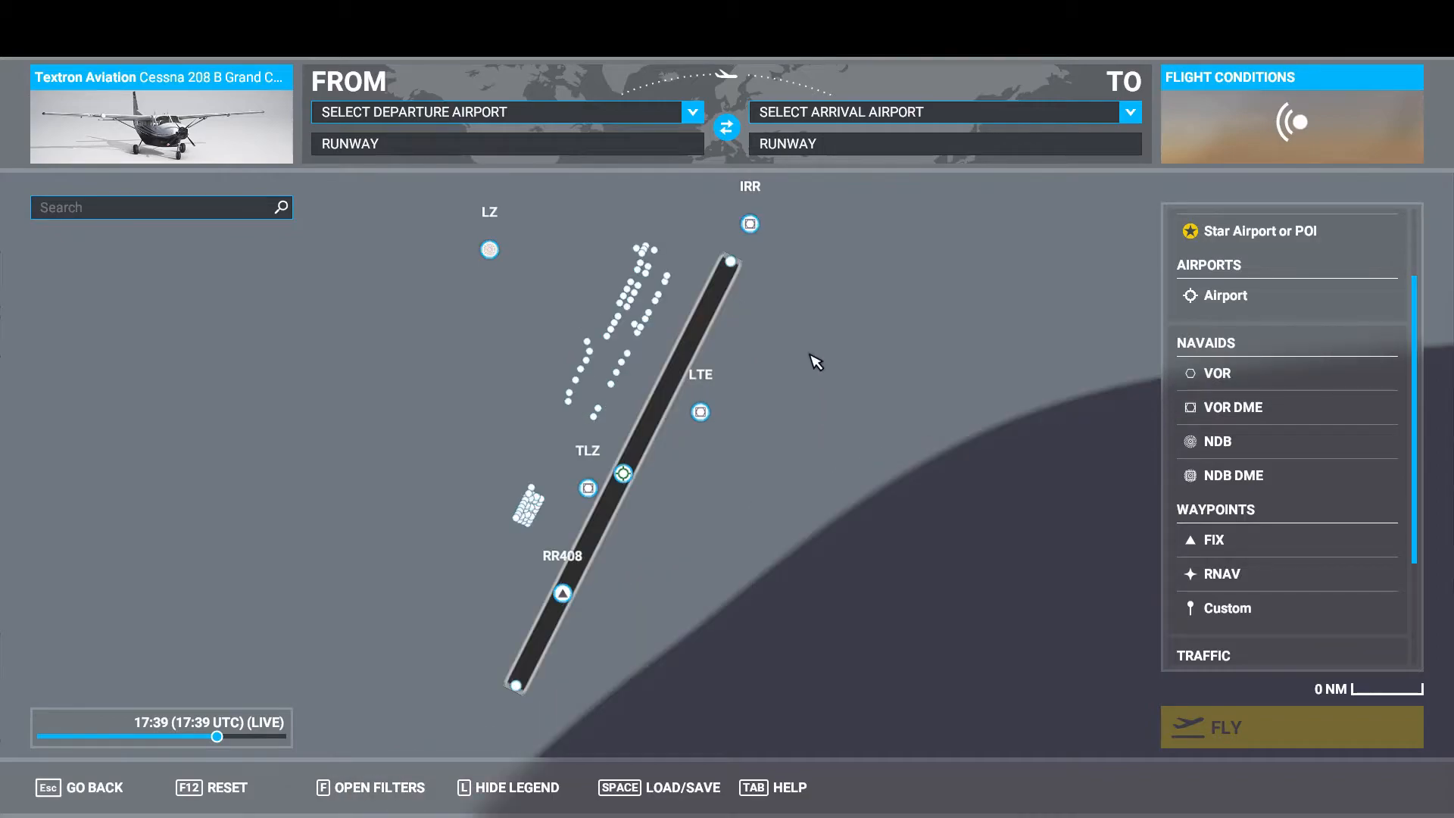
pyautogui.moveTo(815, 362); pyautogui.dragTo(803, 477)
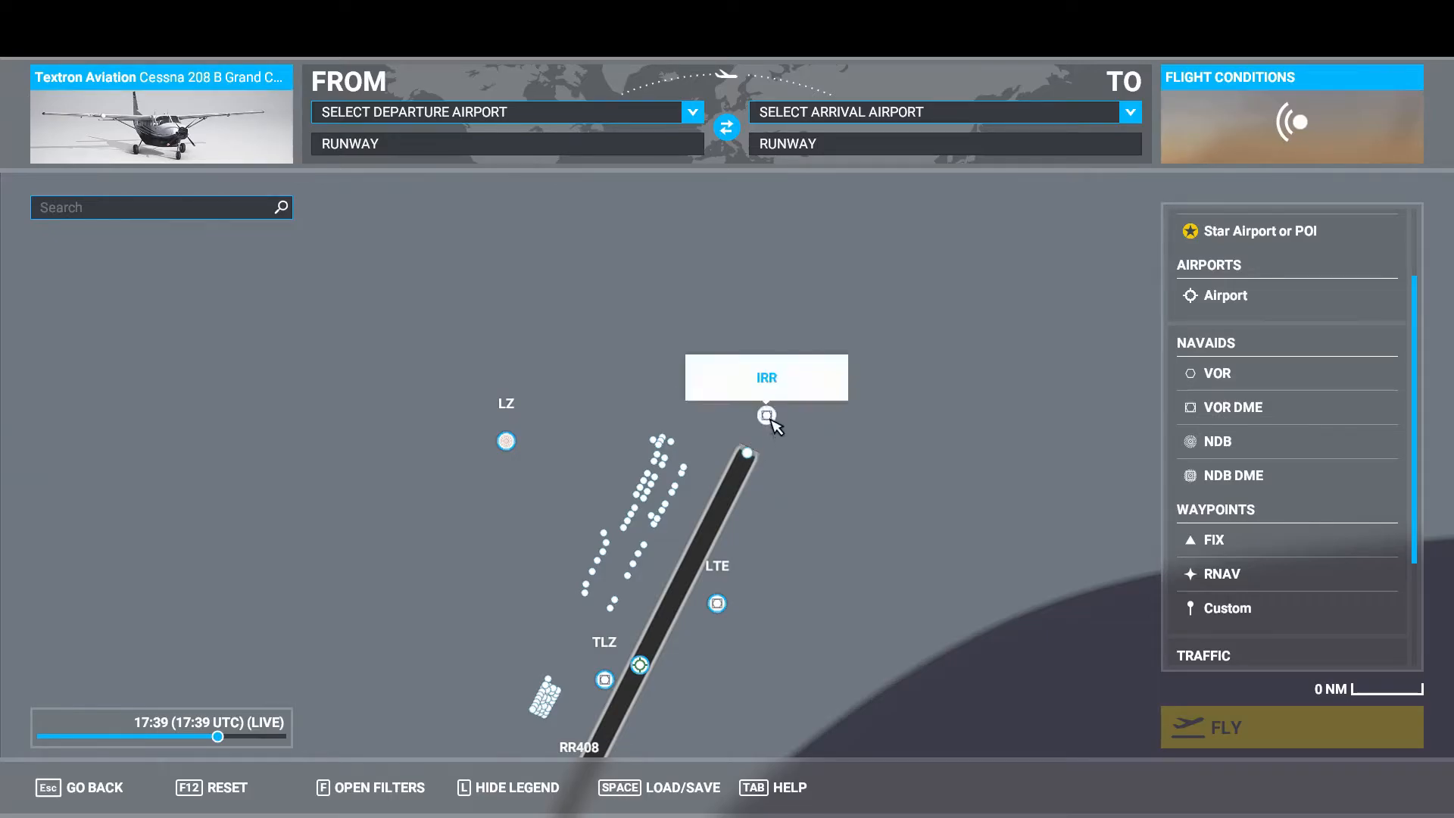
pyautogui.click(765, 413)
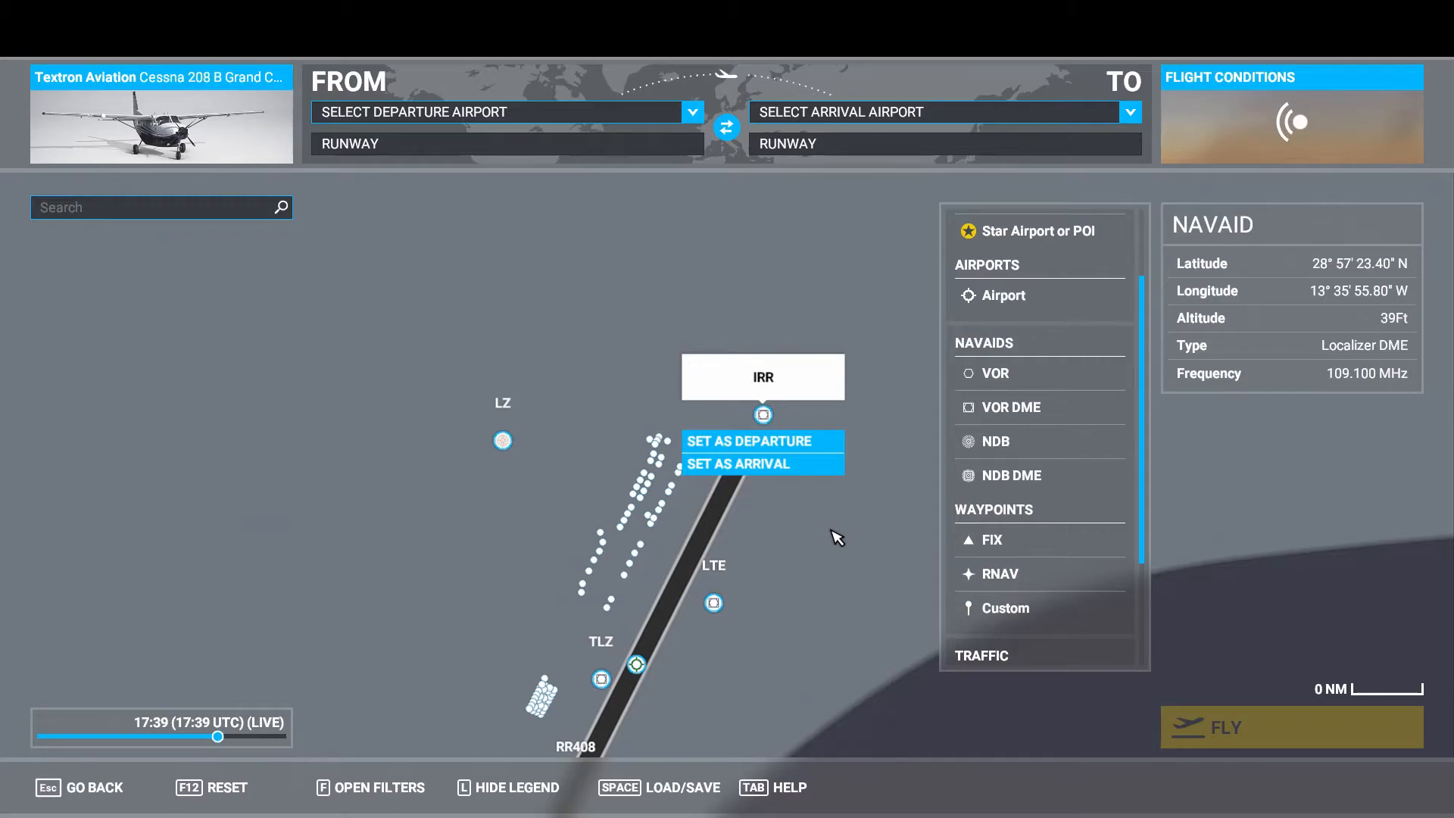
pyautogui.moveTo(1207, 353)
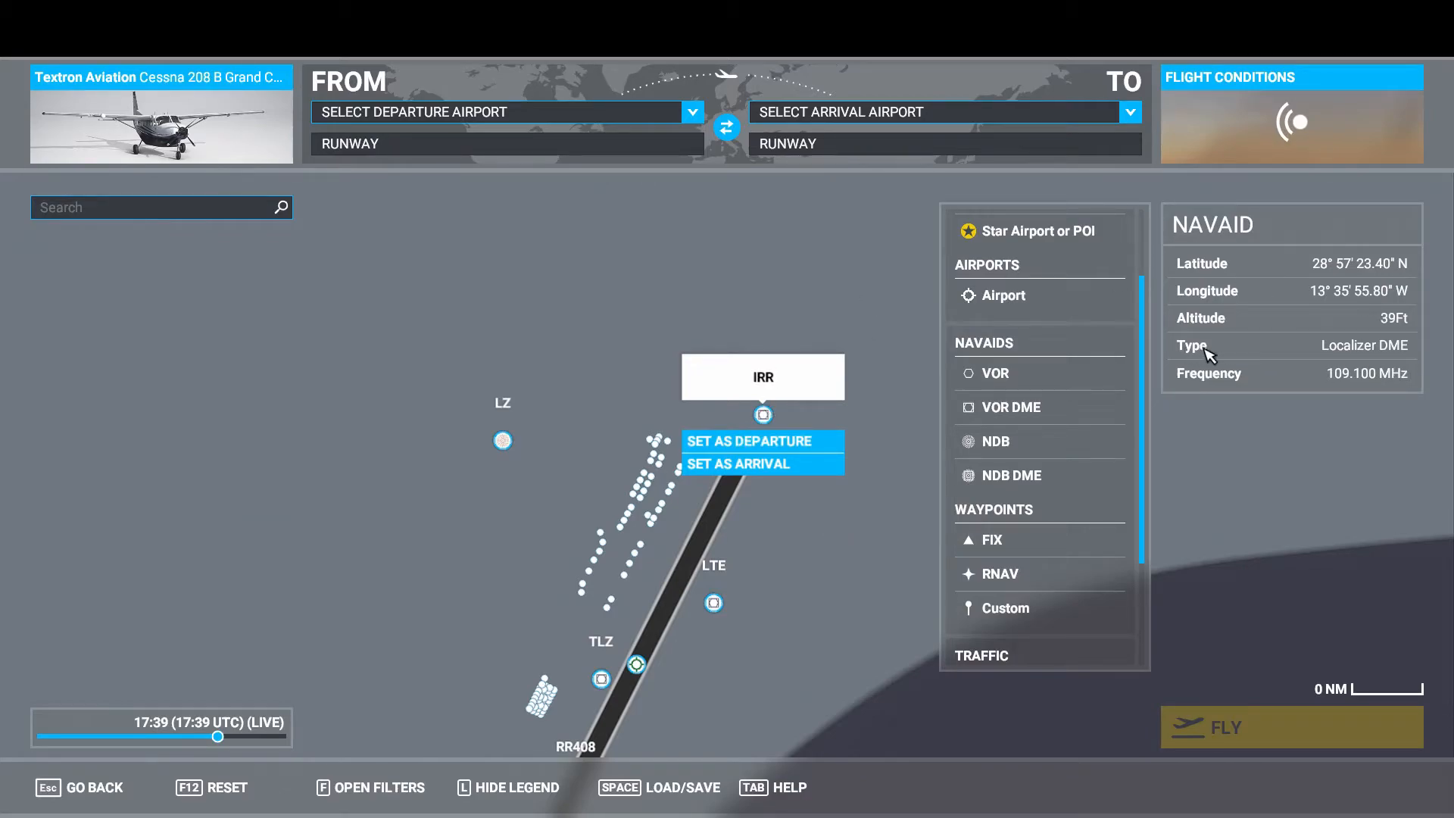
pyautogui.moveTo(1406, 355)
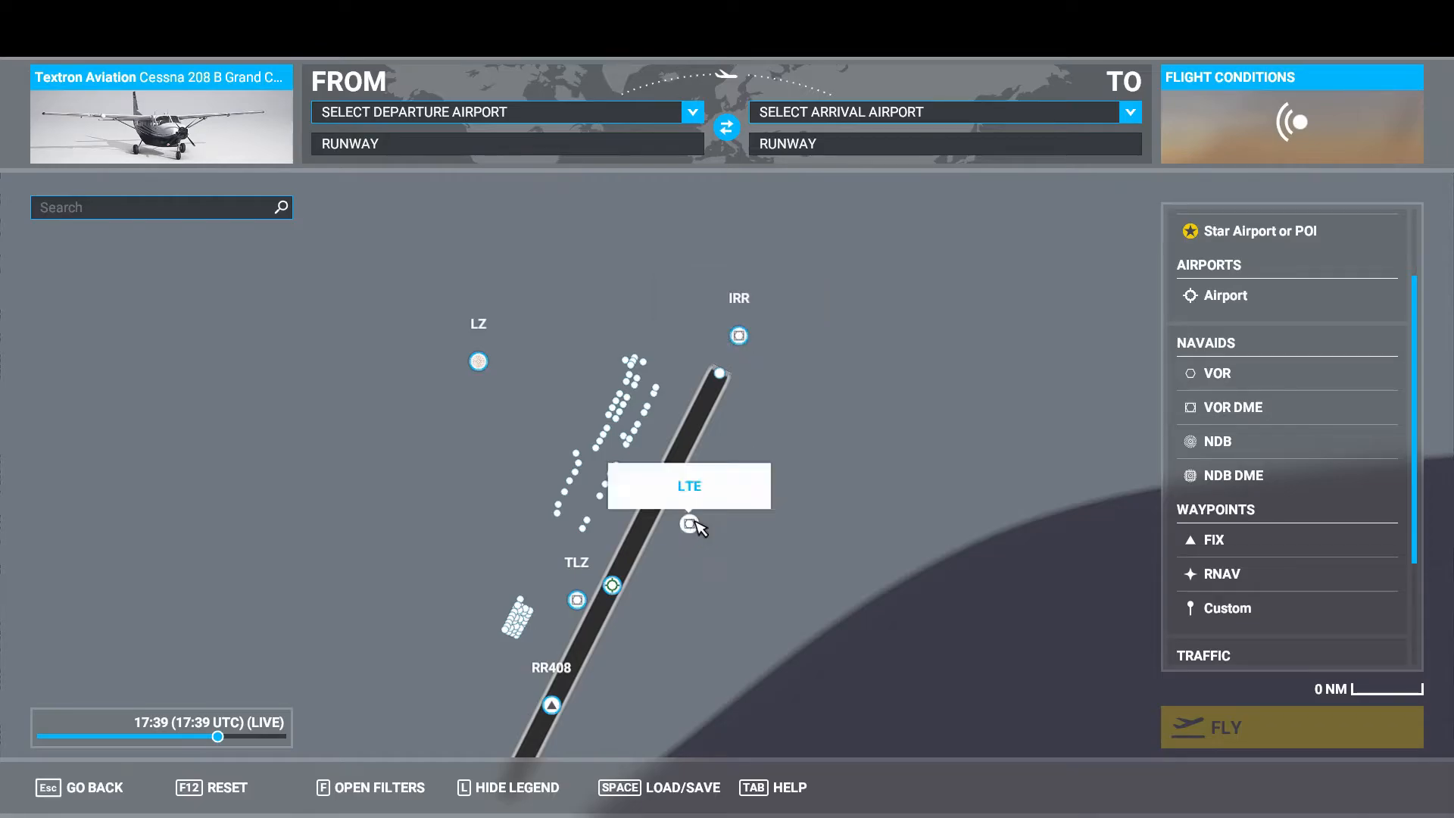
pyautogui.click(739, 335)
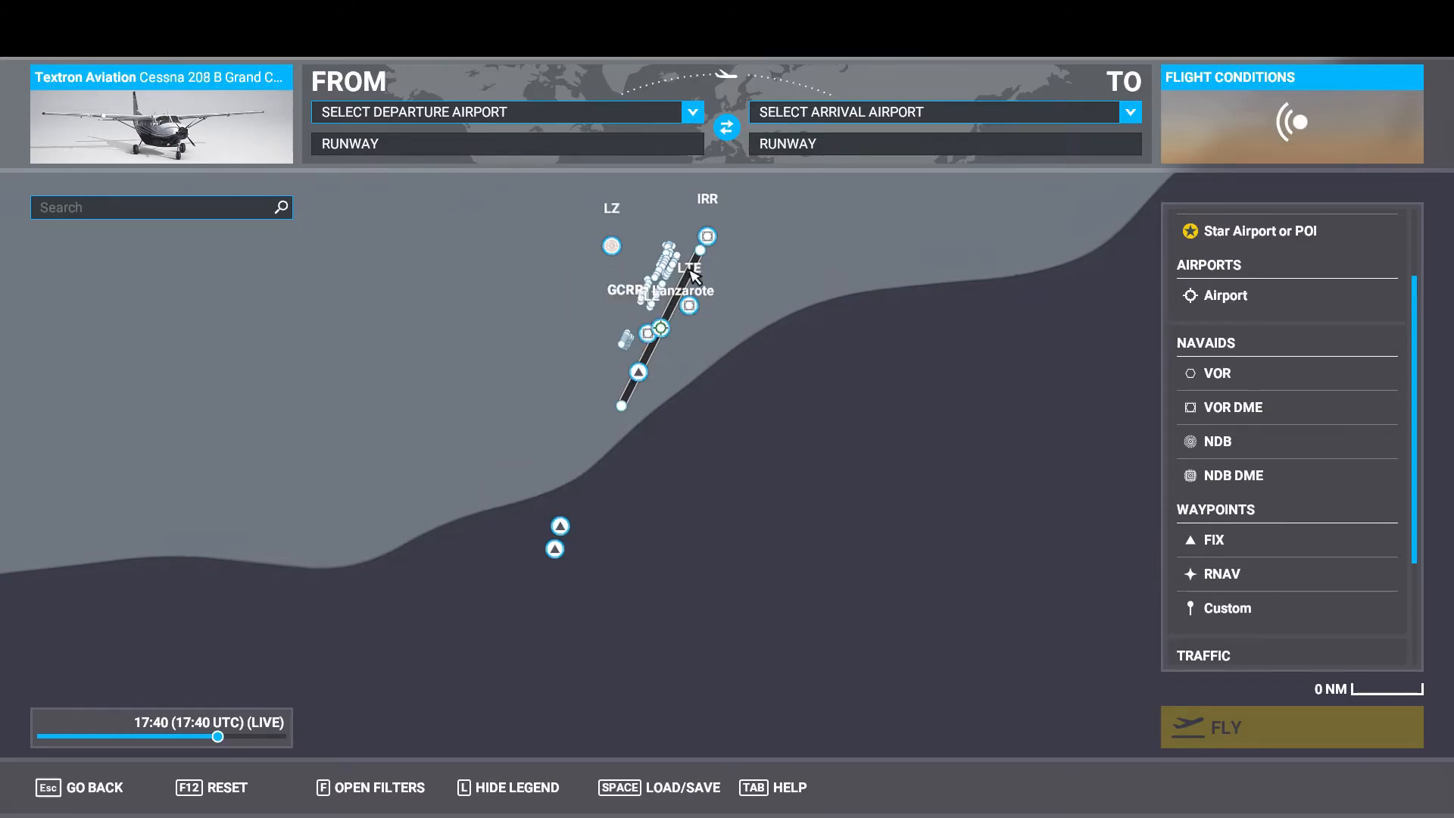
pyautogui.moveTo(669, 535)
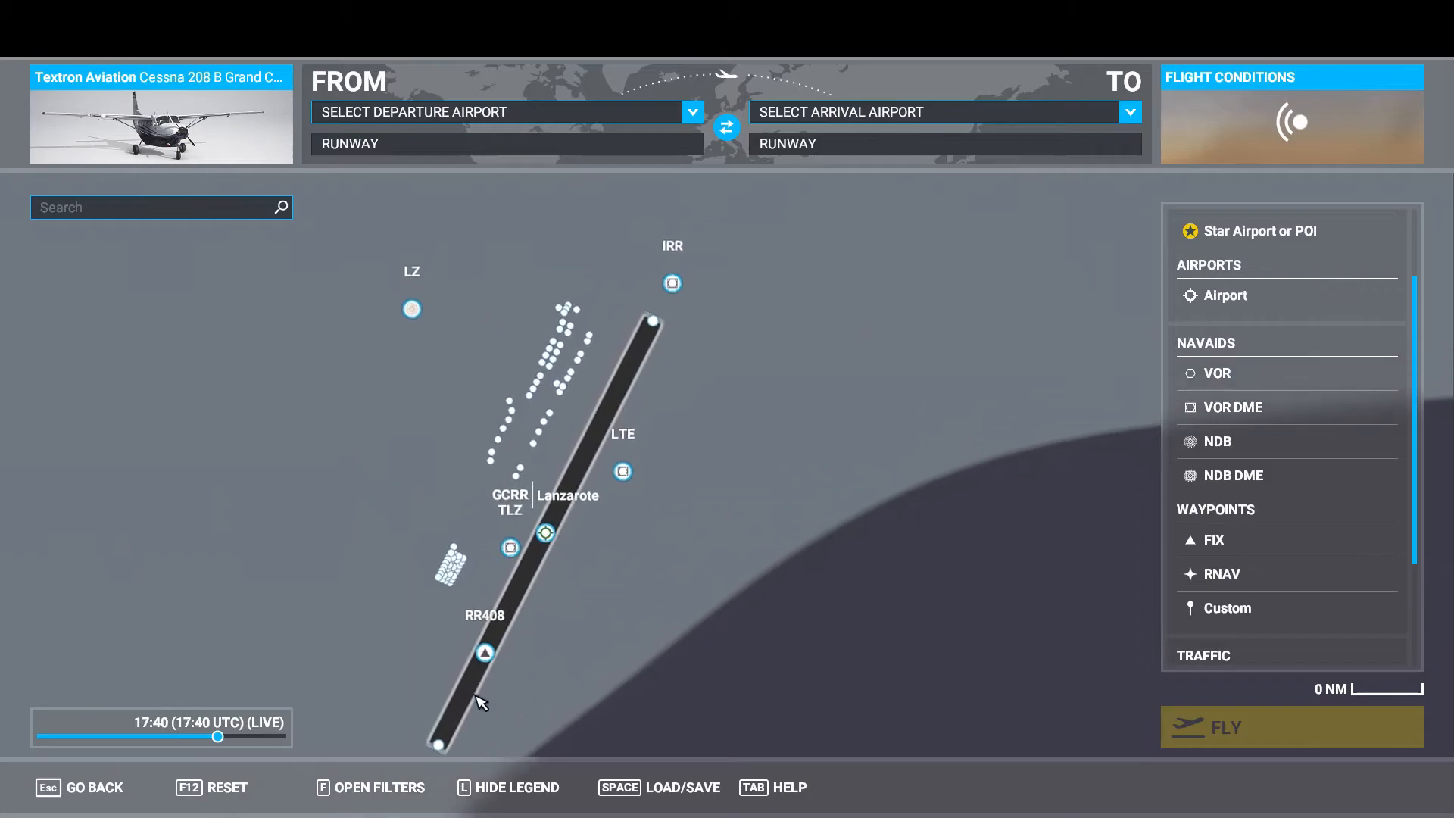
pyautogui.moveTo(671, 284)
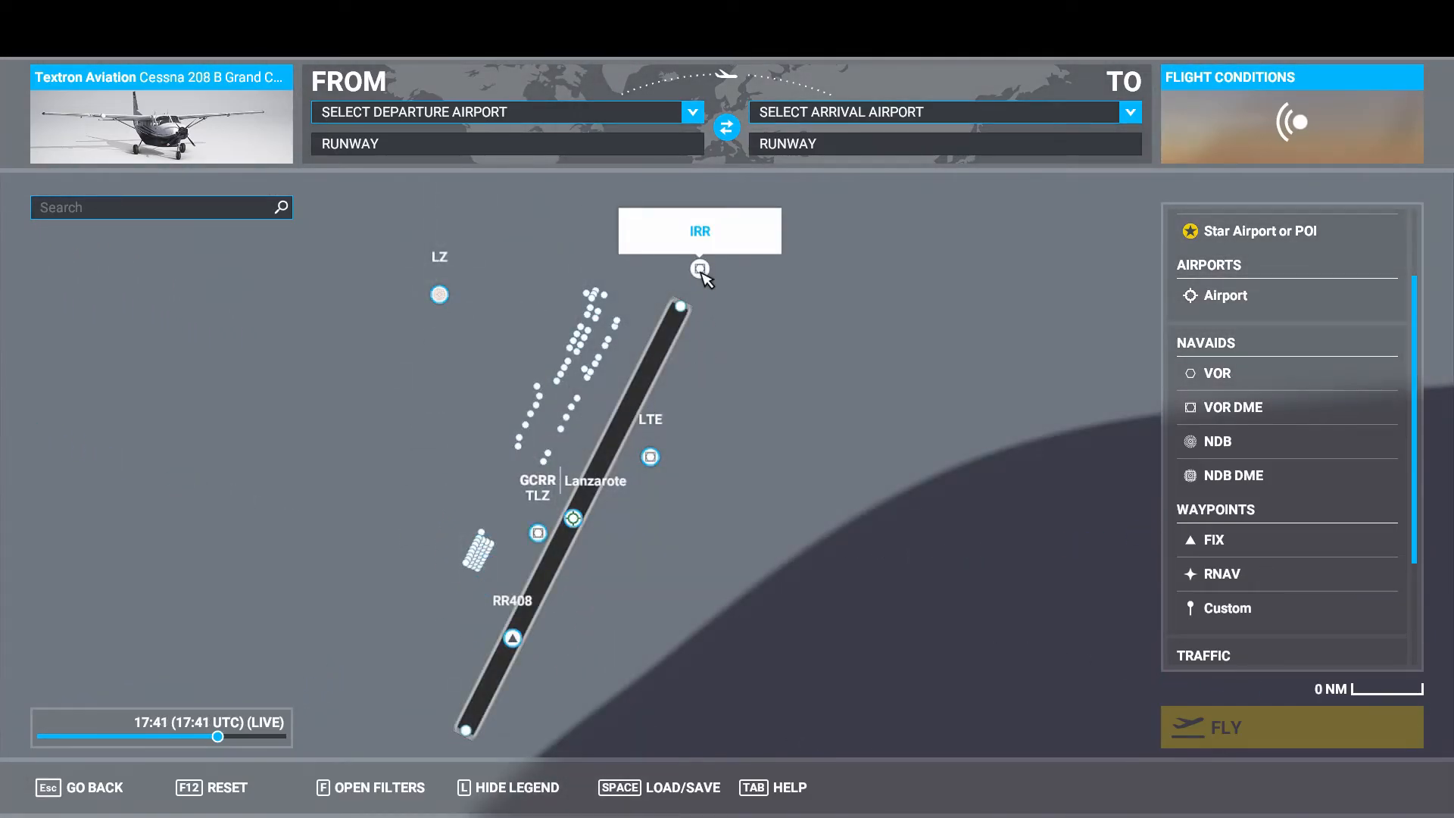
# Step: Select the IRR Localizer DME (109.100 MHz) to show its navaid details
pyautogui.click(700, 269)
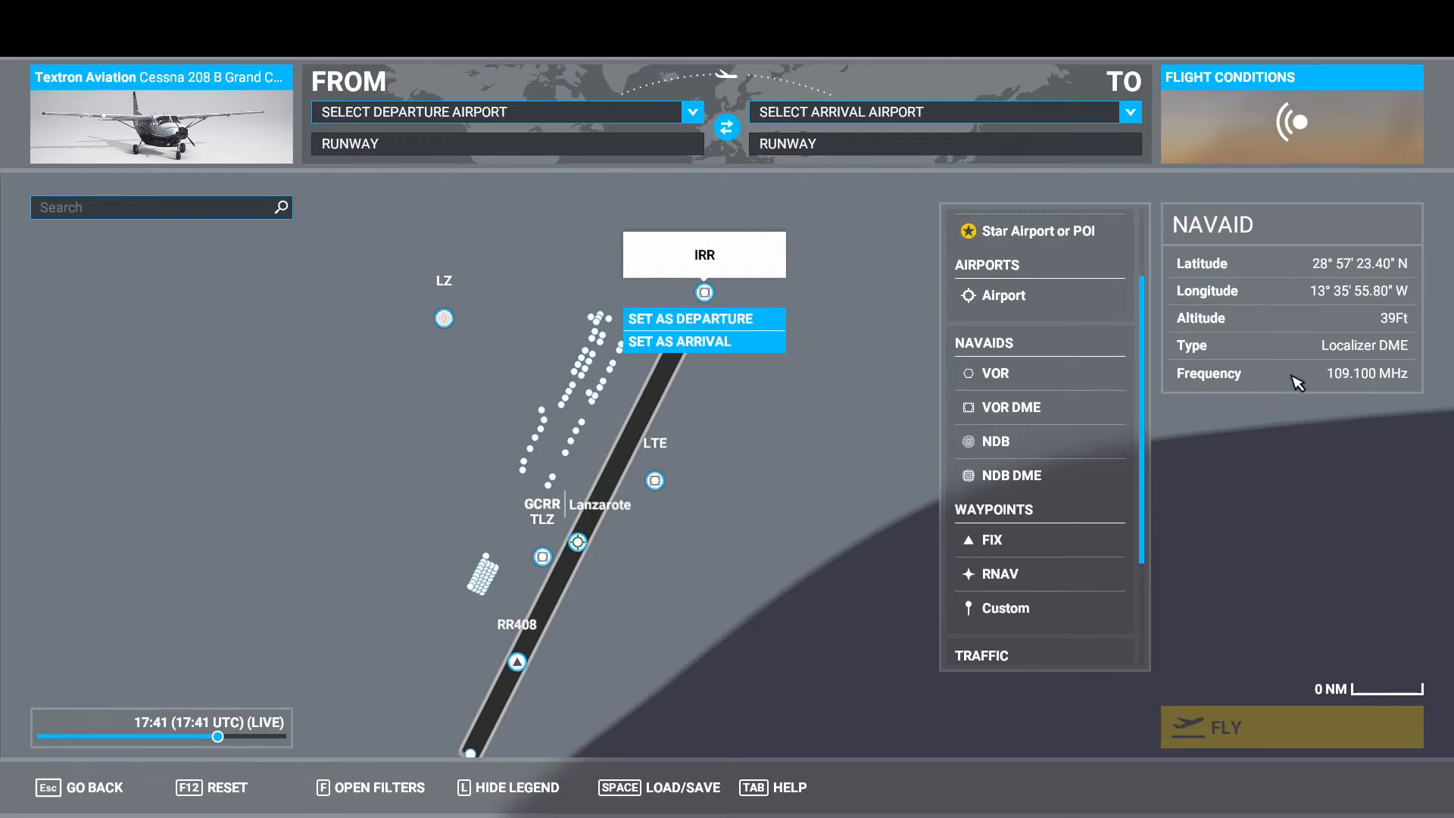
pyautogui.moveTo(1393, 399)
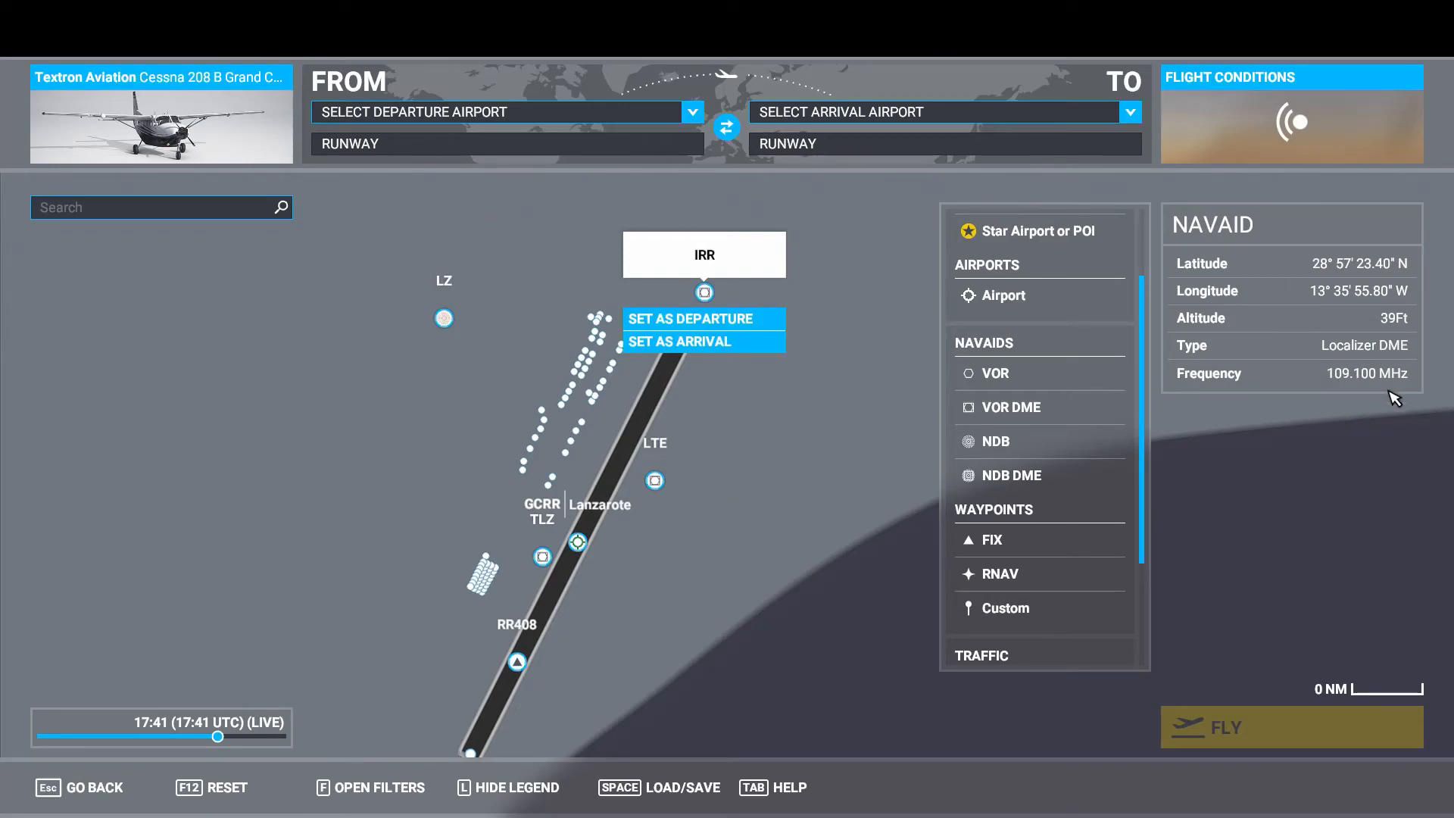
pyautogui.moveTo(1350, 403)
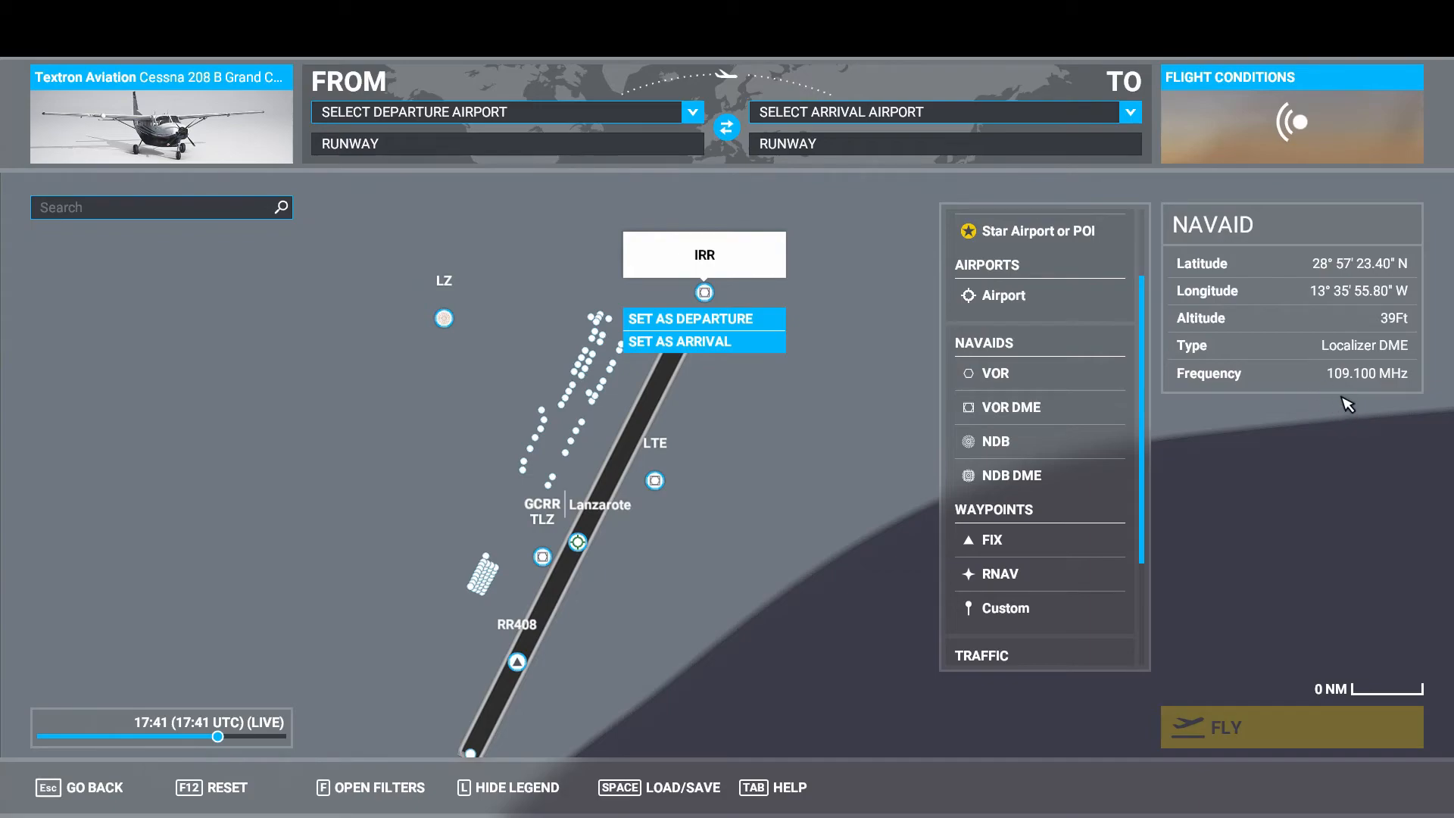
pyautogui.moveTo(839, 539)
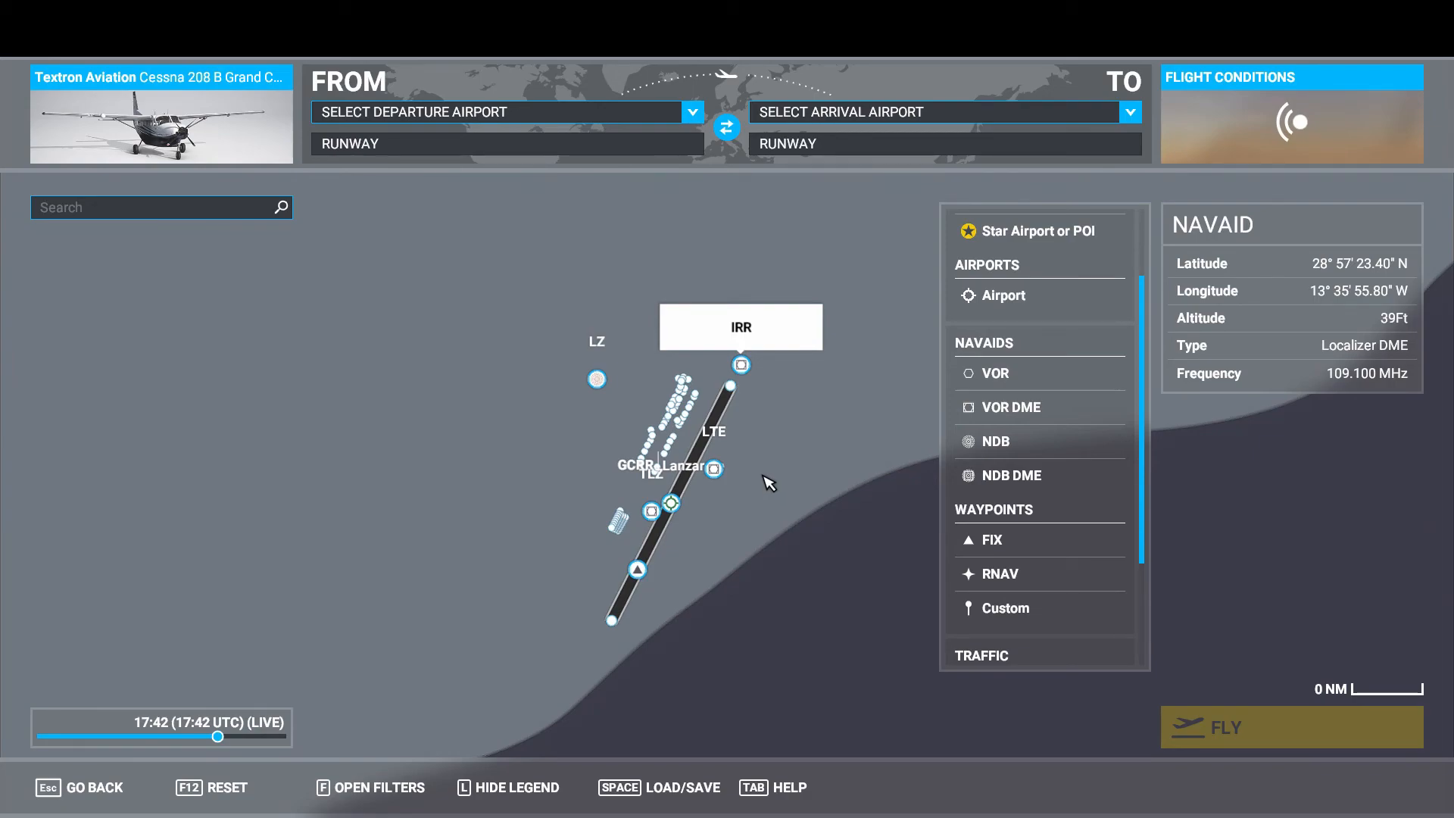
pyautogui.moveTo(764, 488)
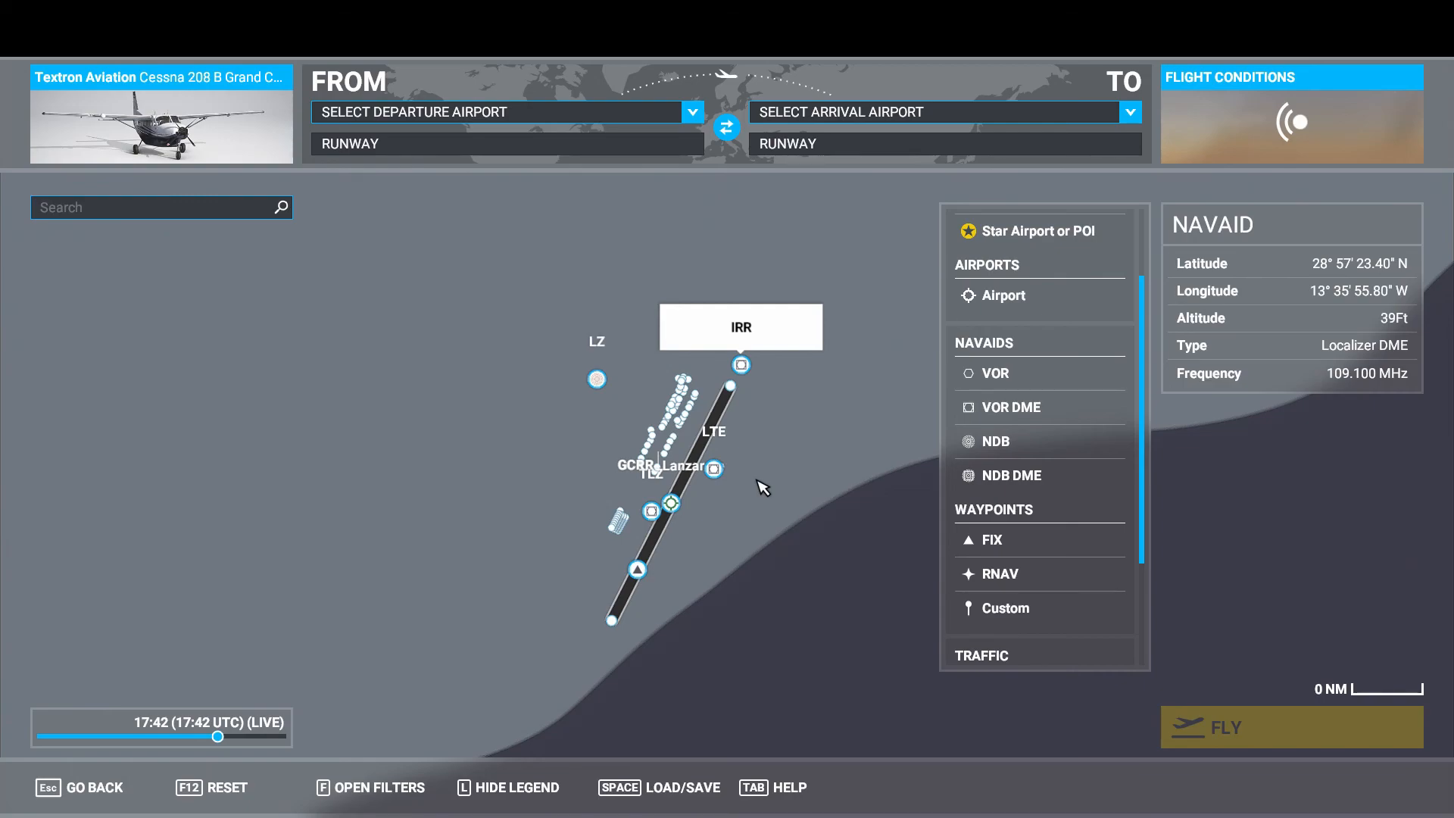
pyautogui.moveTo(638, 568)
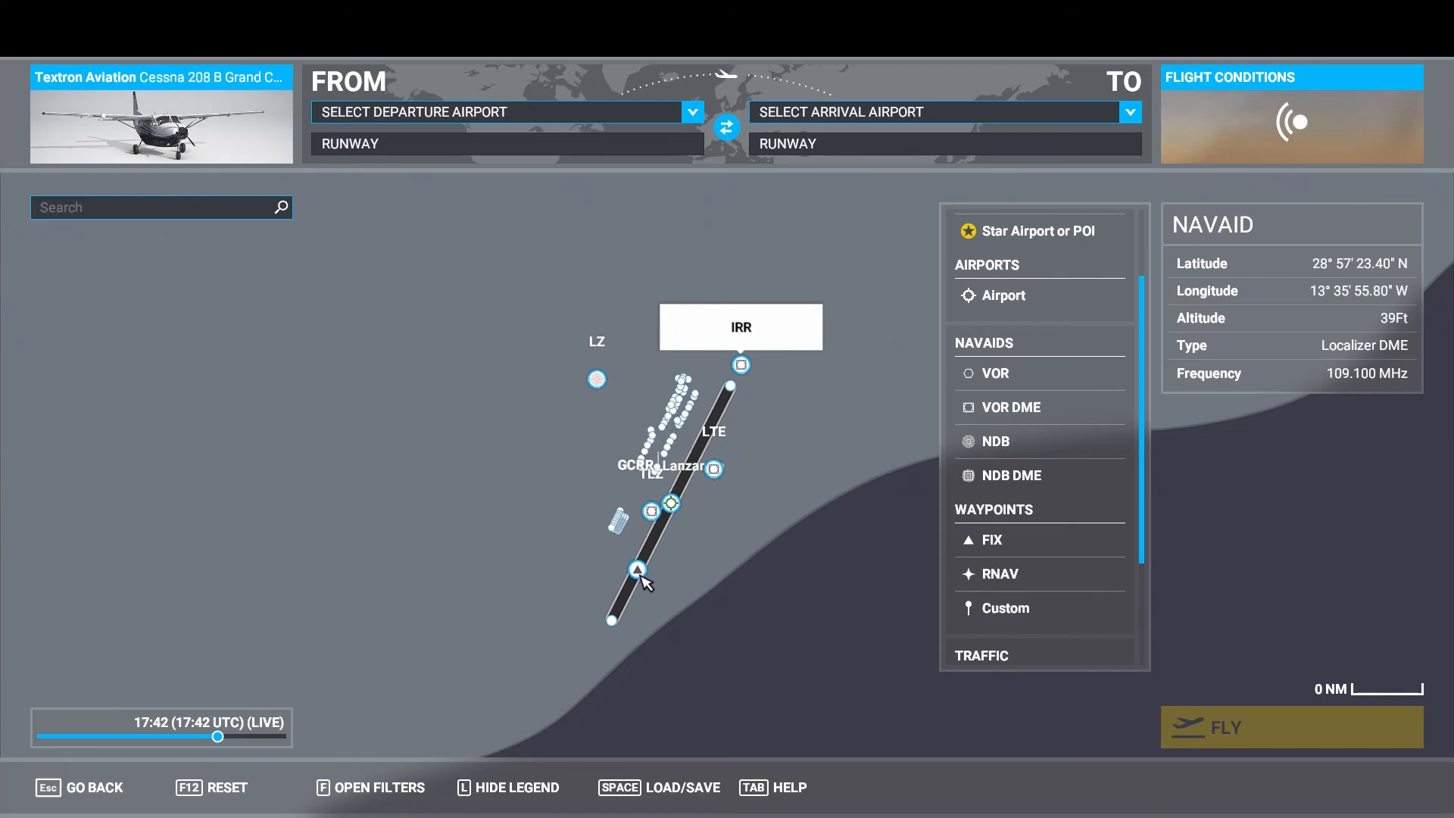
pyautogui.moveTo(762, 502)
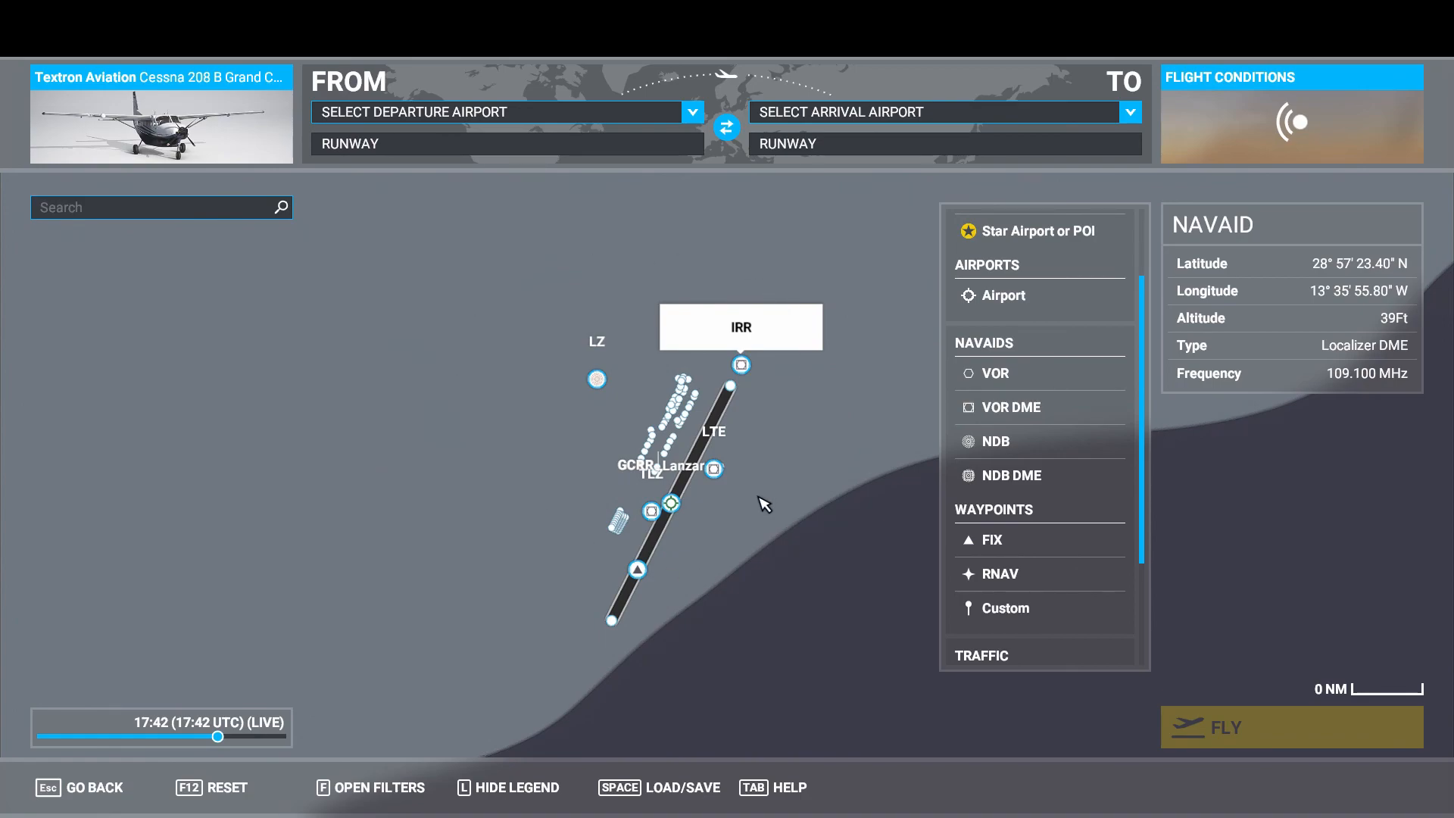